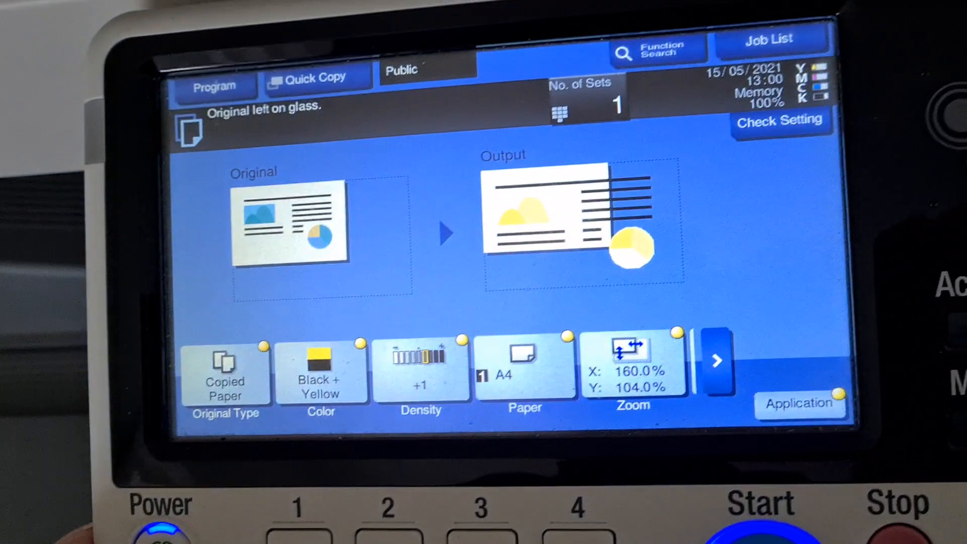
Step: Switch the copy colour to 2 Color Black + Blue and show the application functions
left_click(321, 371)
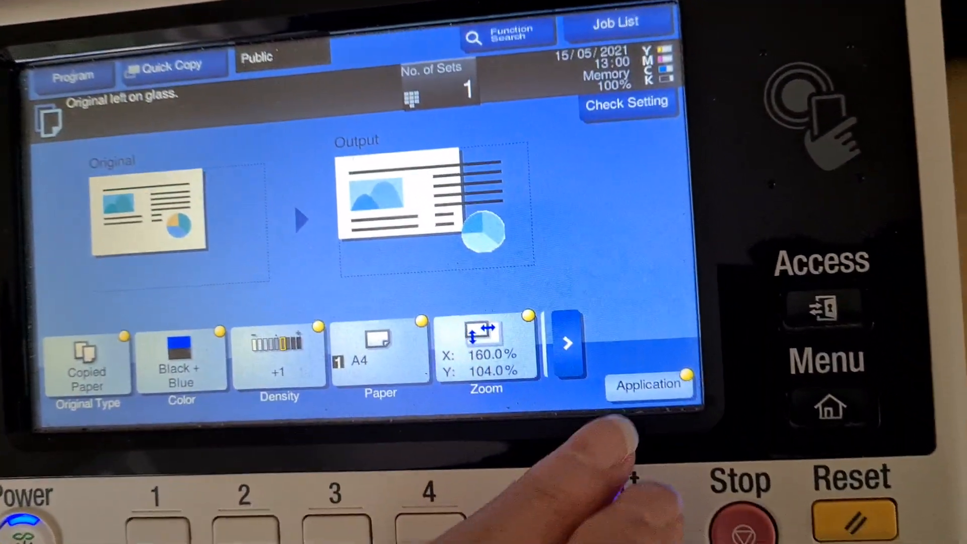
left_click(649, 384)
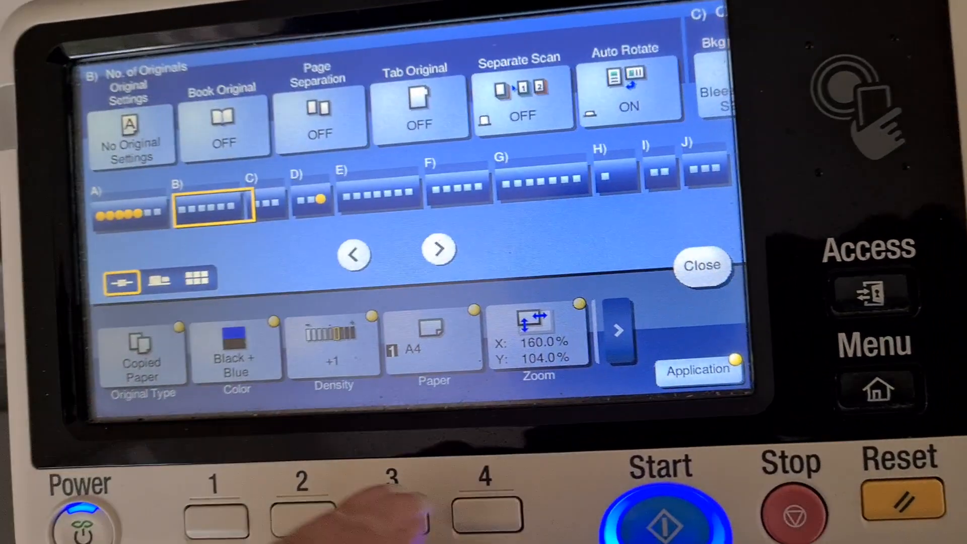
Step: Review the Original Settings options, then close them to return to the copy home screen
left_click(130, 134)
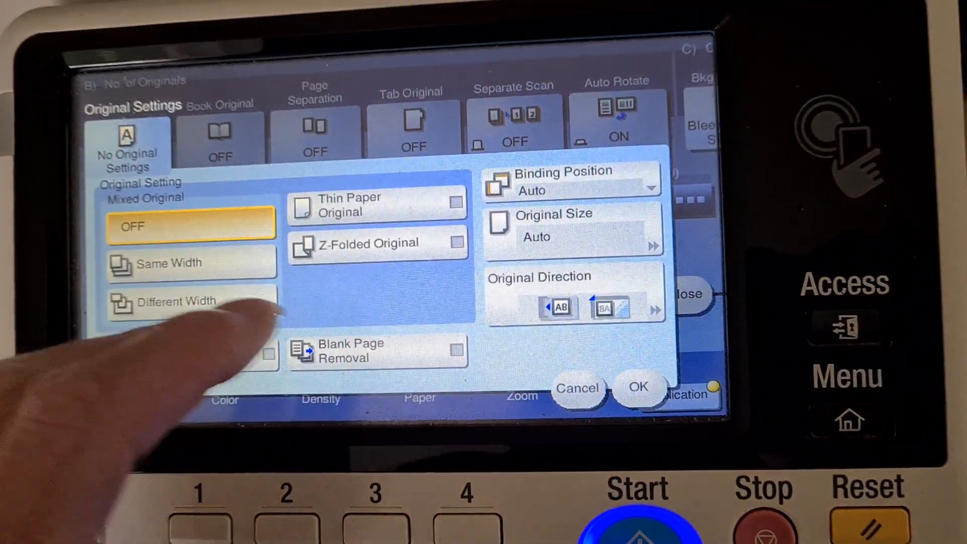
left_click(574, 228)
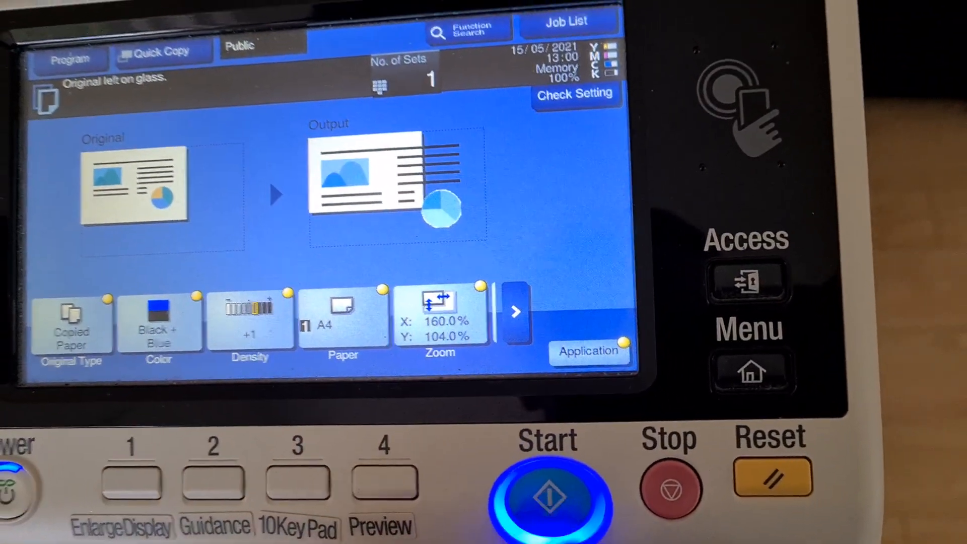
Step: Scan the original and finish scanning so the black-and-blue 160% × 104% A4 copy prints
left_click(545, 496)
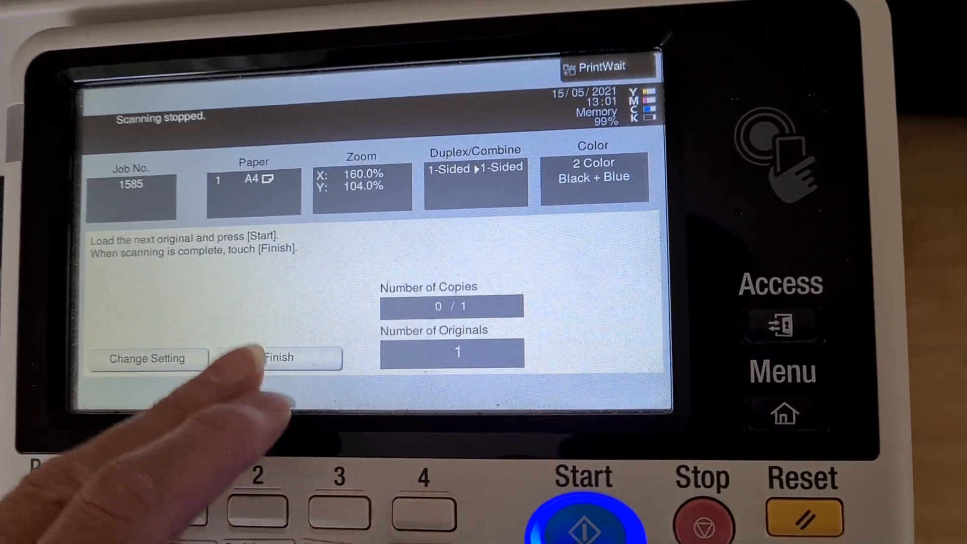
left_click(278, 357)
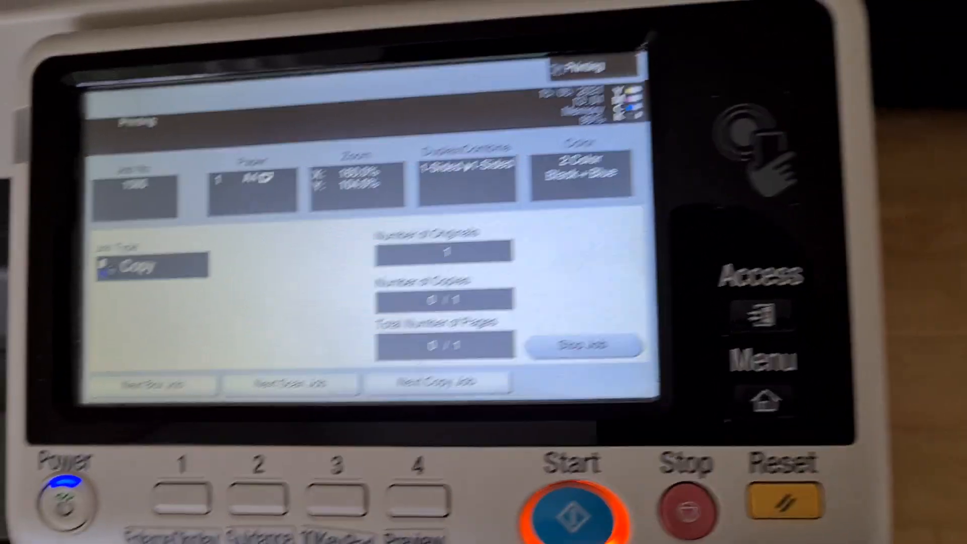